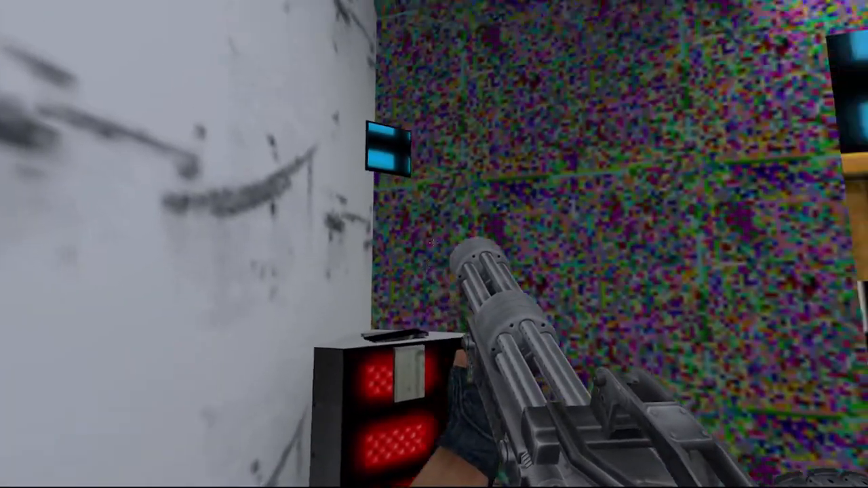
mouse_move(434, 244)
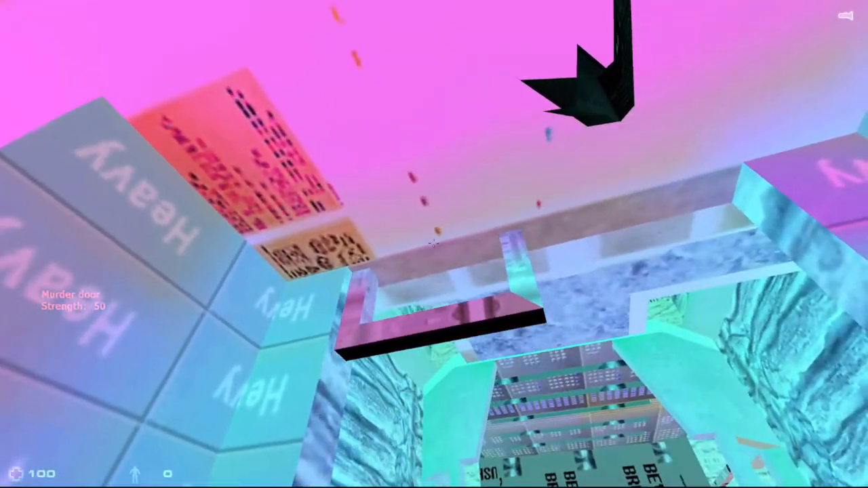
mouse_move(434, 245)
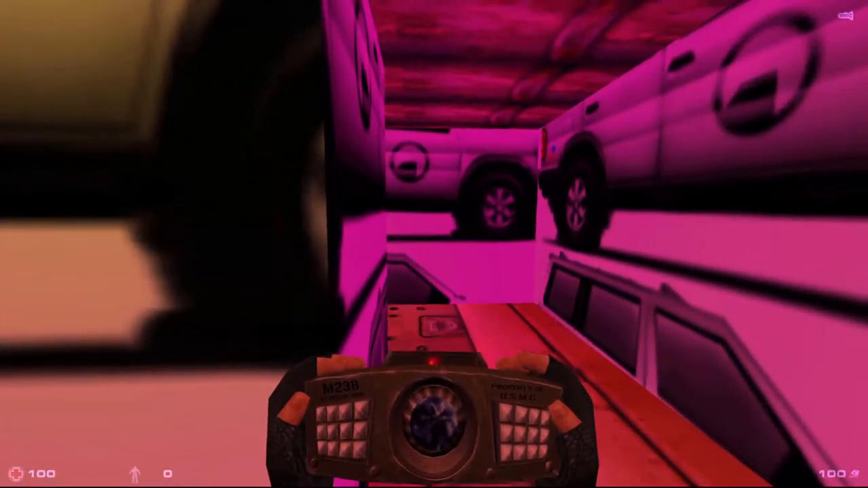
mouse_move(434, 244)
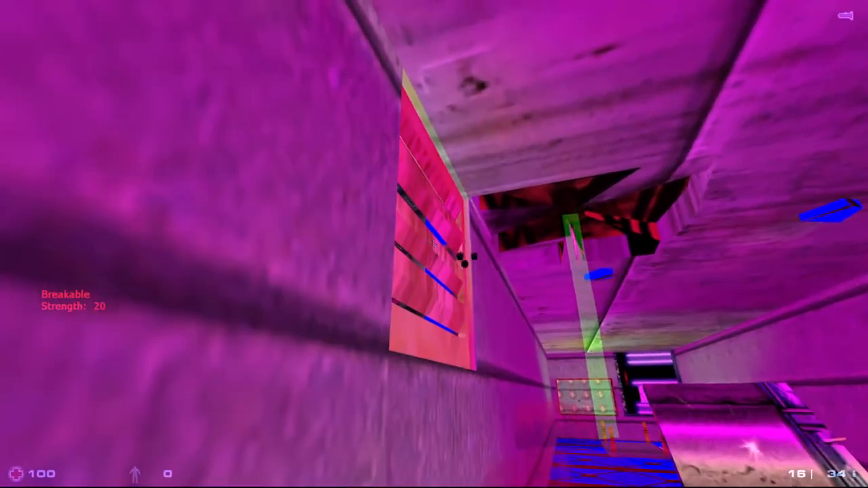
left_click(434, 244)
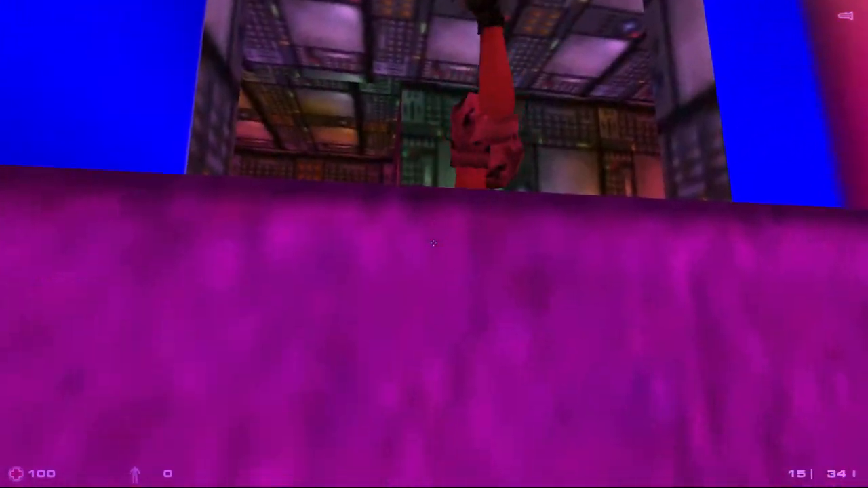